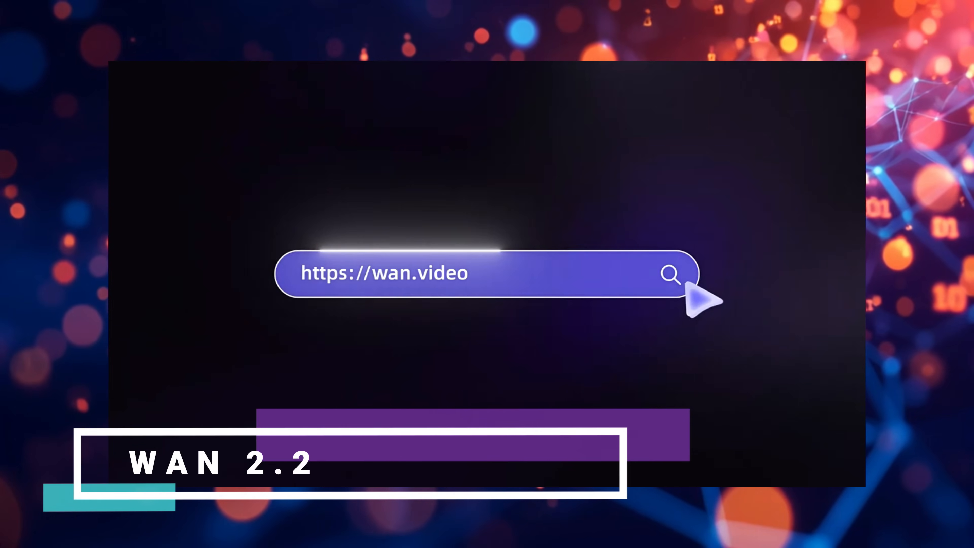
Step: Leave total_frames at 29 and bring the extension input group into view
click(695, 303)
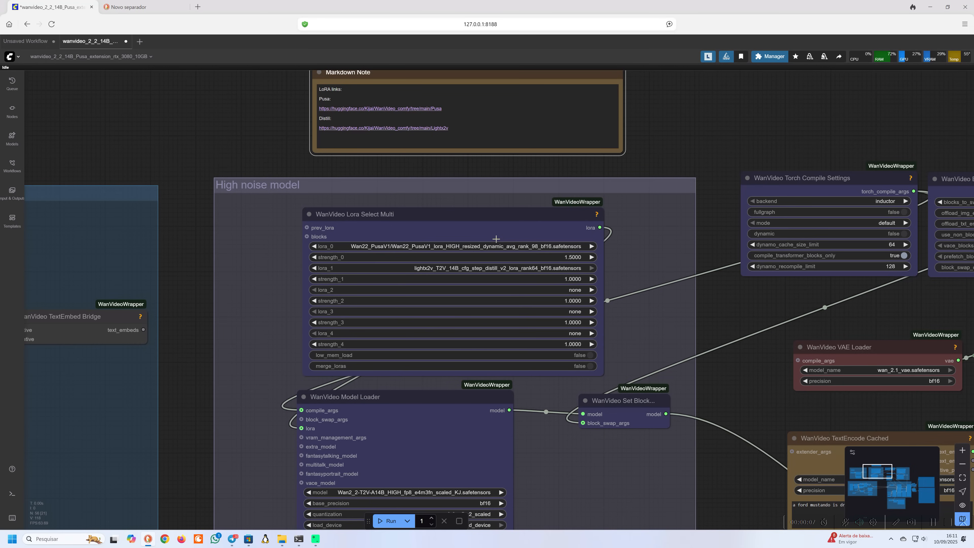
mouse_move(528, 268)
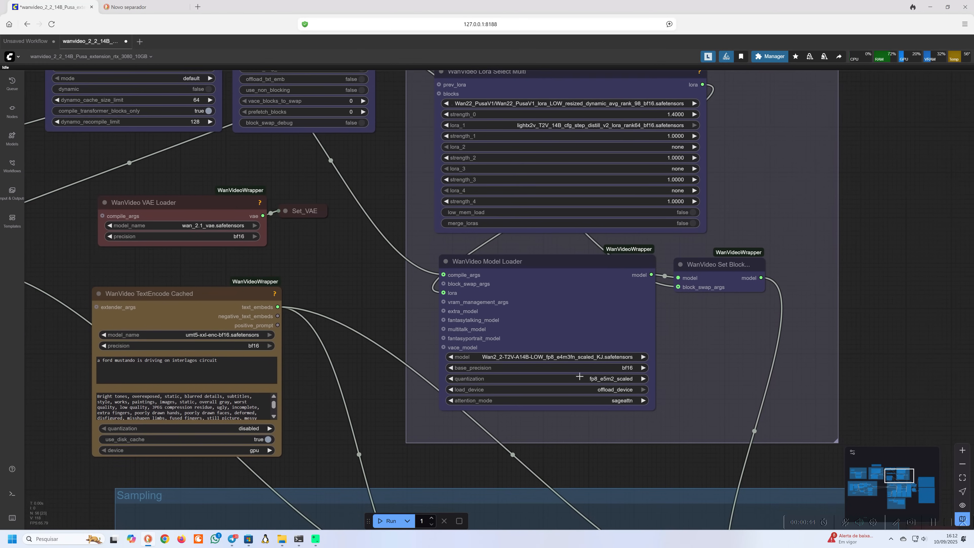
click(545, 356)
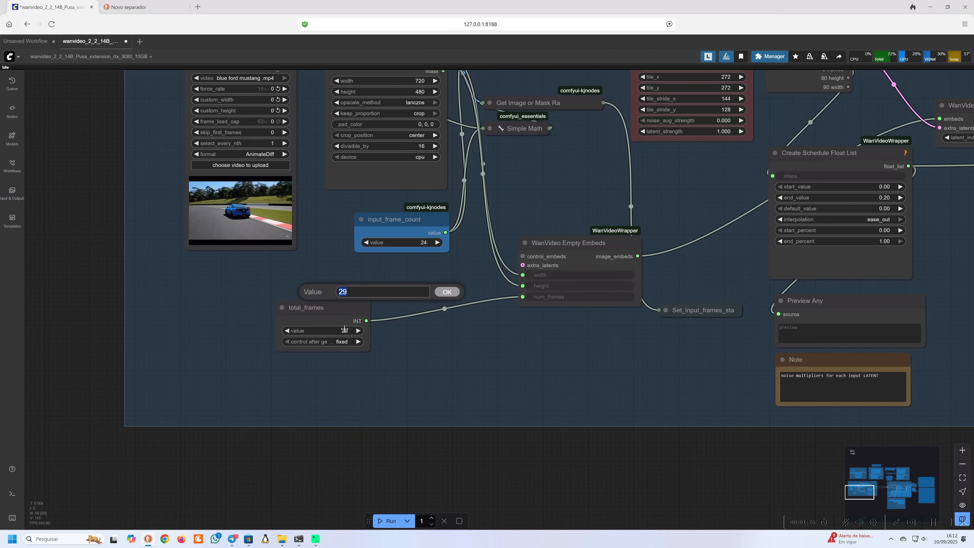
click(446, 291)
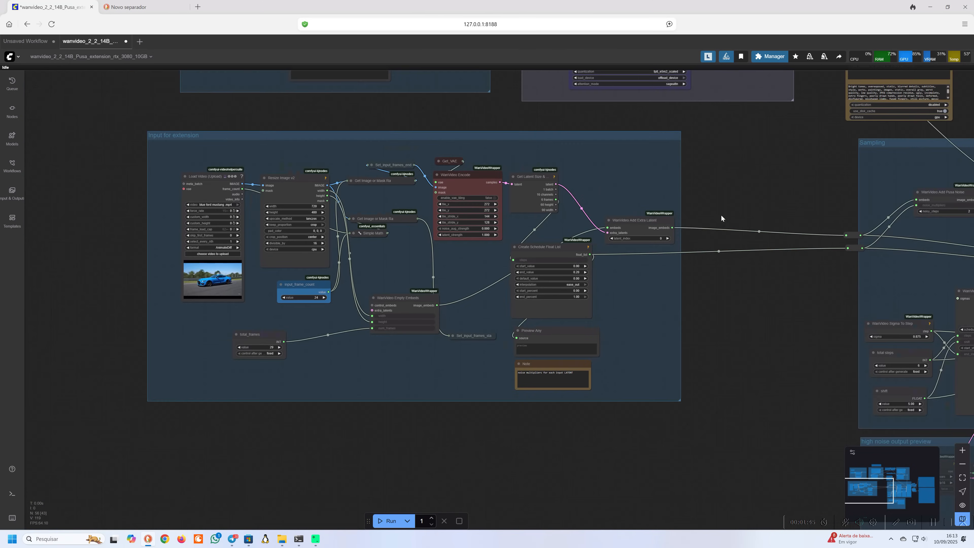
drag(720, 217, 539, 241)
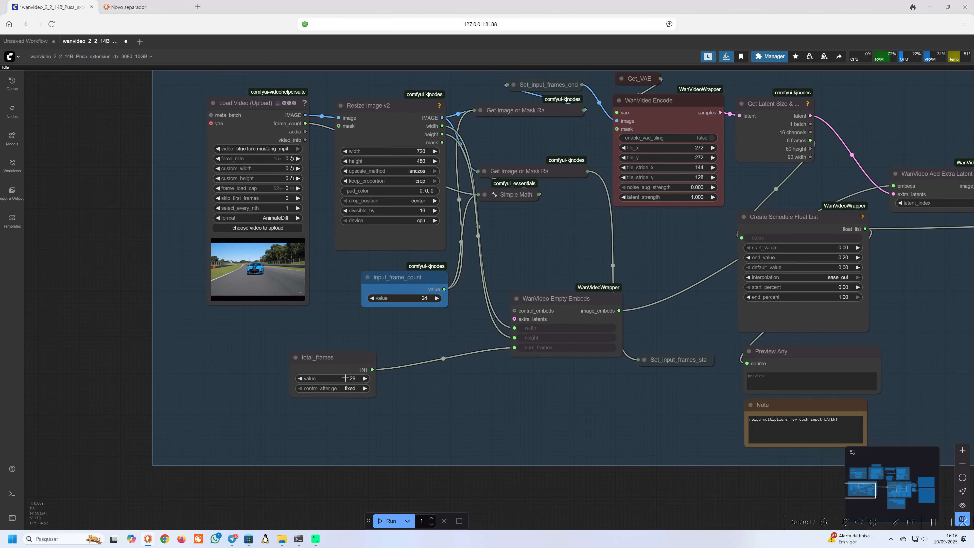
Step: Set total_frames to 60 for the video extension
double_click(331, 378)
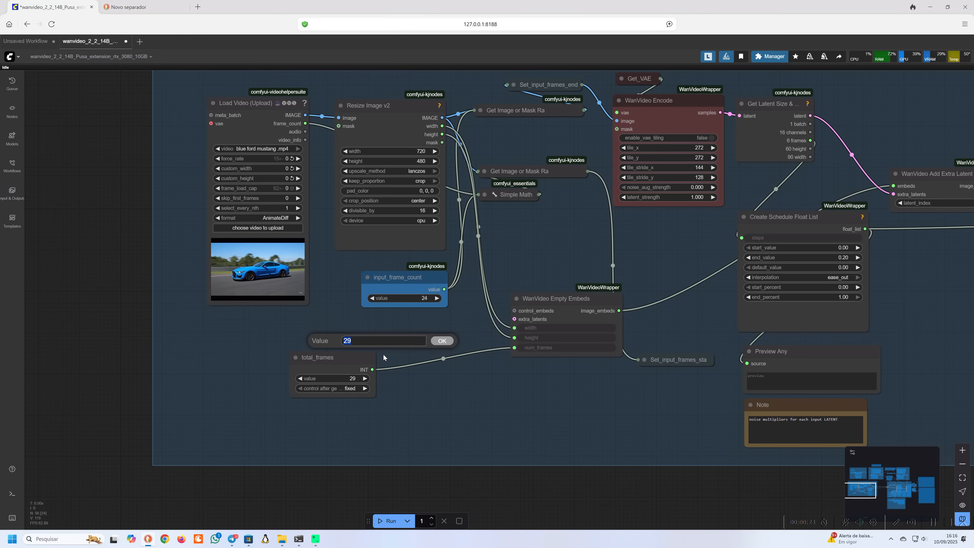
text(60)
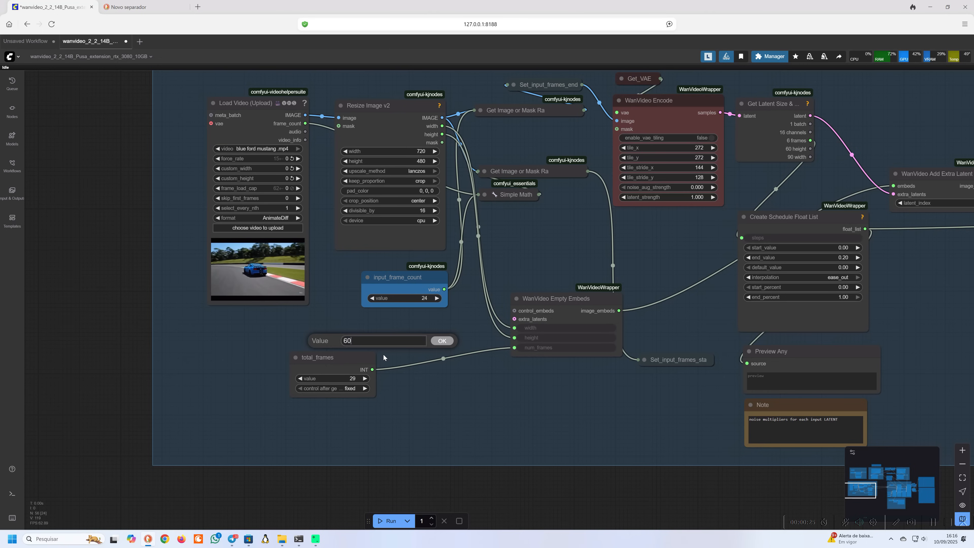
click(442, 340)
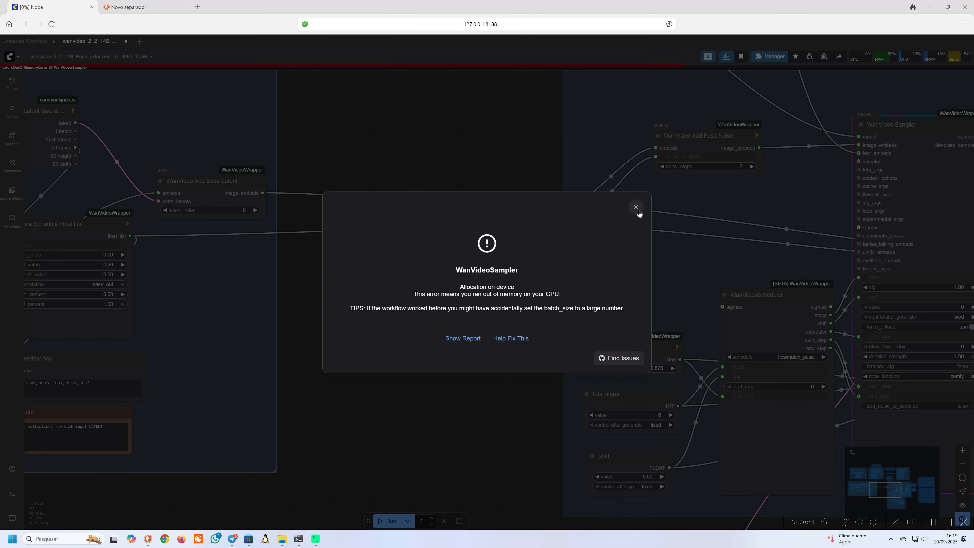
Step: Dismiss the WanVideoSampler out-of-memory error and start editing total_frames again
click(636, 207)
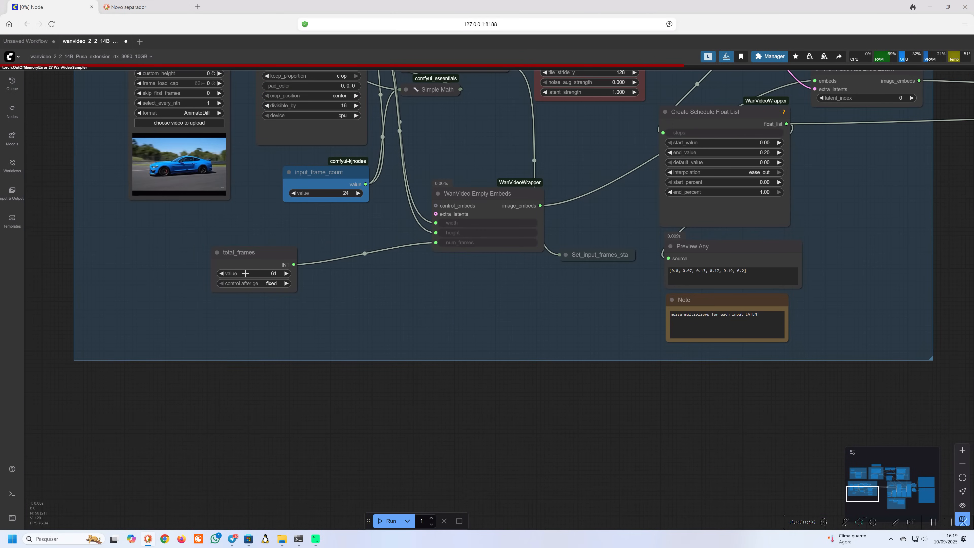
double_click(253, 274)
text(49)
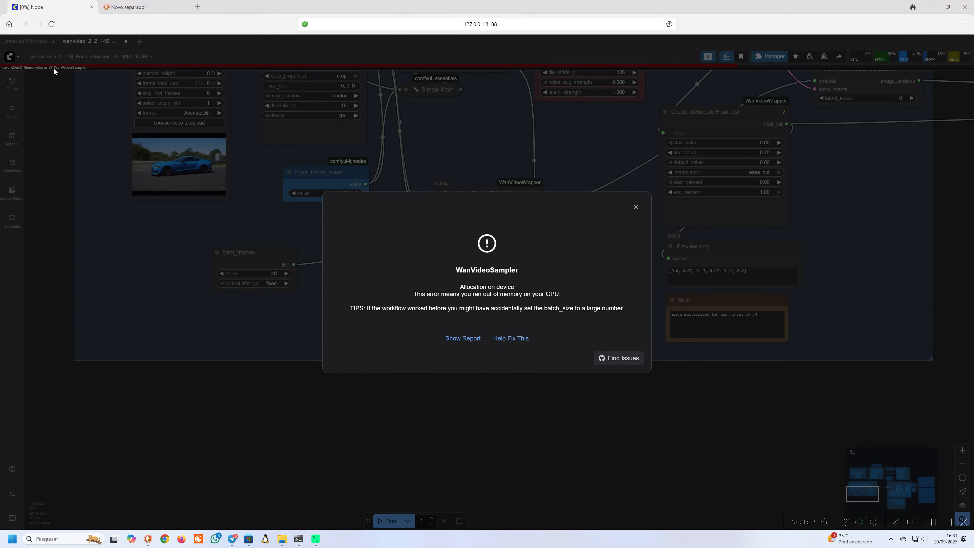
Step: Dismiss the error and load the HighNoise Q8_0 GGUF model, keeping fp8_e4m3fn_scaled quantization
click(636, 207)
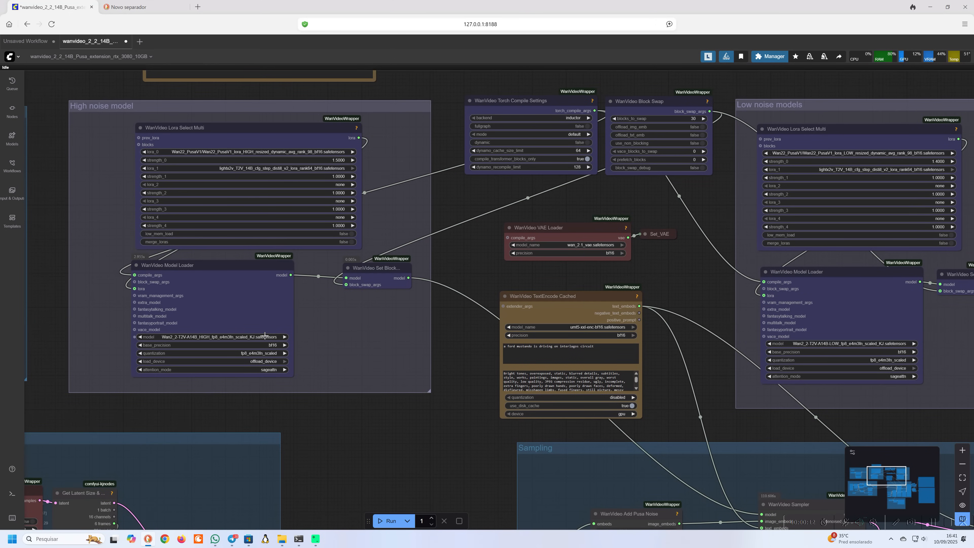
click(211, 336)
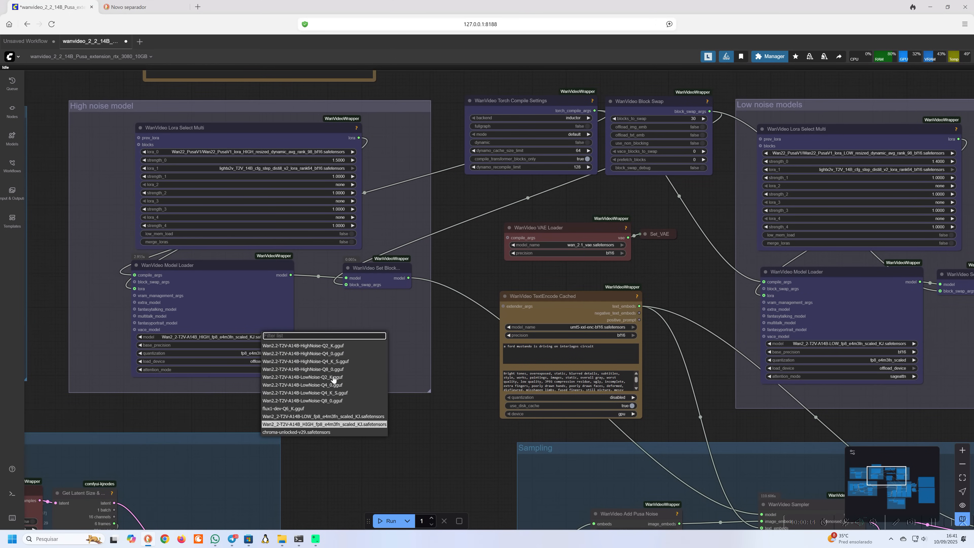
mouse_move(312, 330)
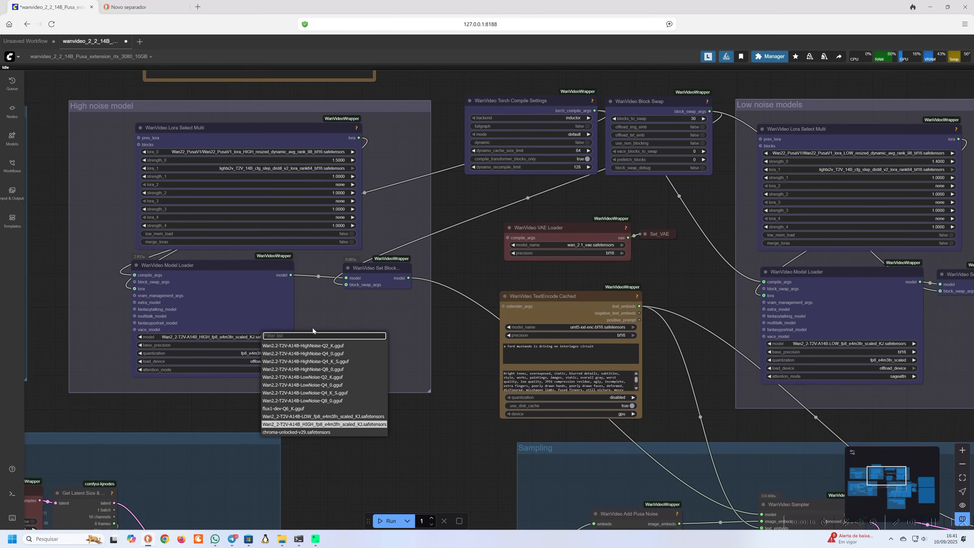
click(303, 369)
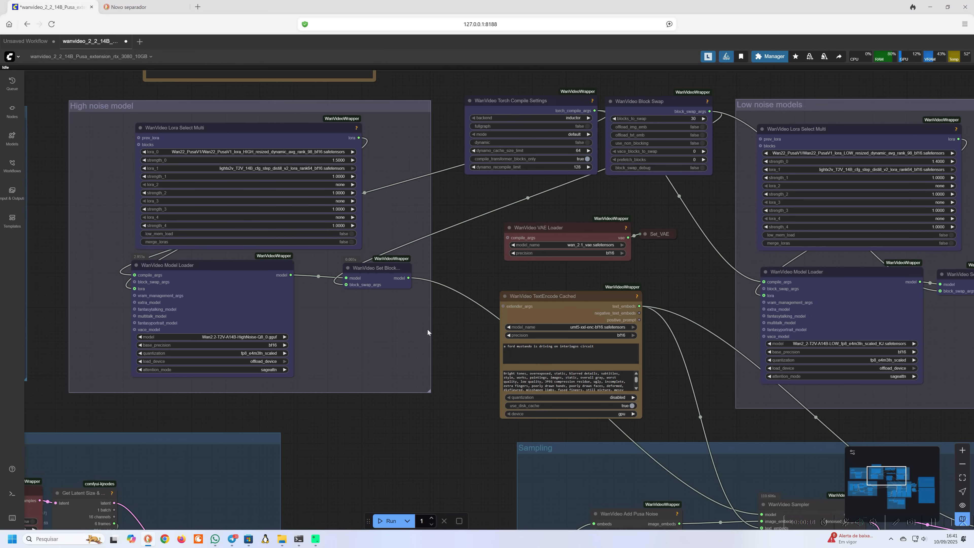
mouse_move(346, 384)
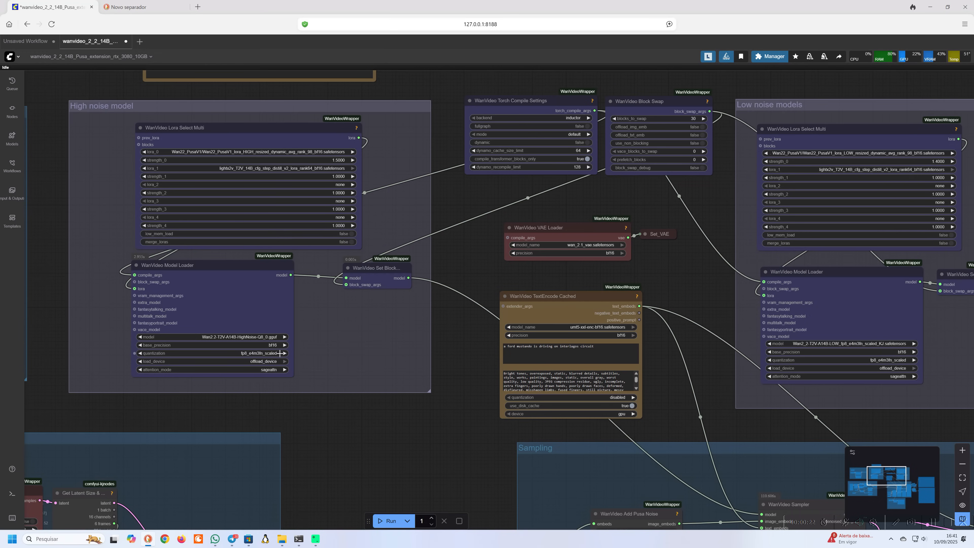
click(218, 353)
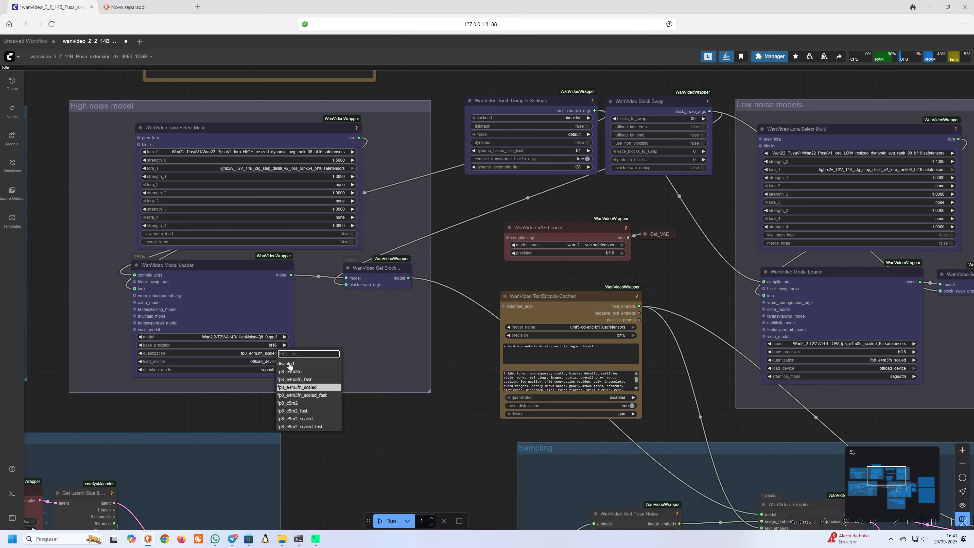
click(285, 363)
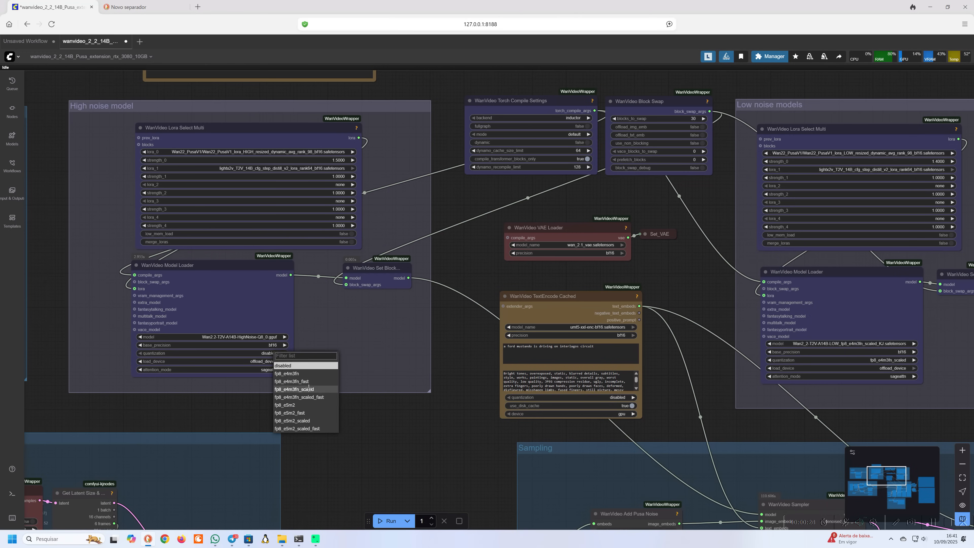
click(295, 389)
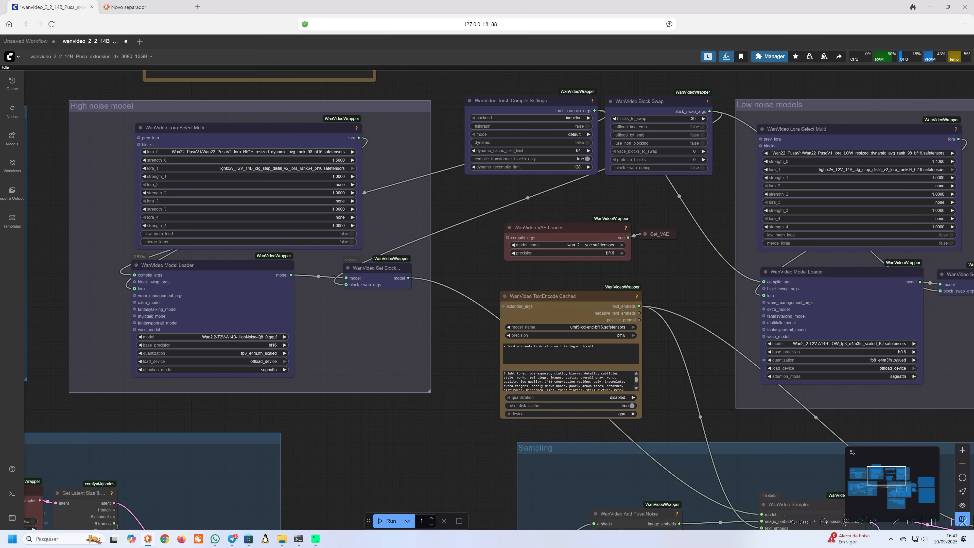
Step: Load the LowNoise Q8_0 GGUF model and run the workflow with both Q8_0 models
click(840, 344)
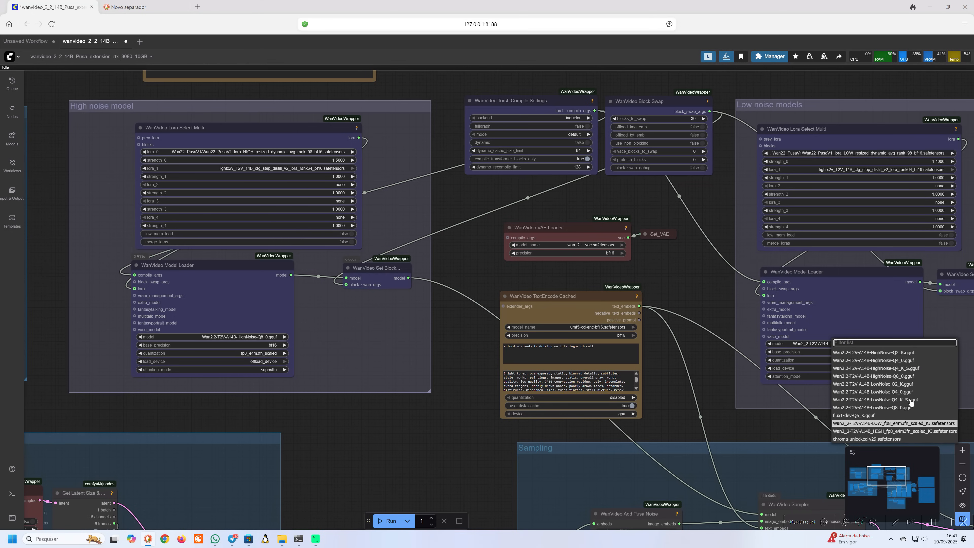
click(874, 407)
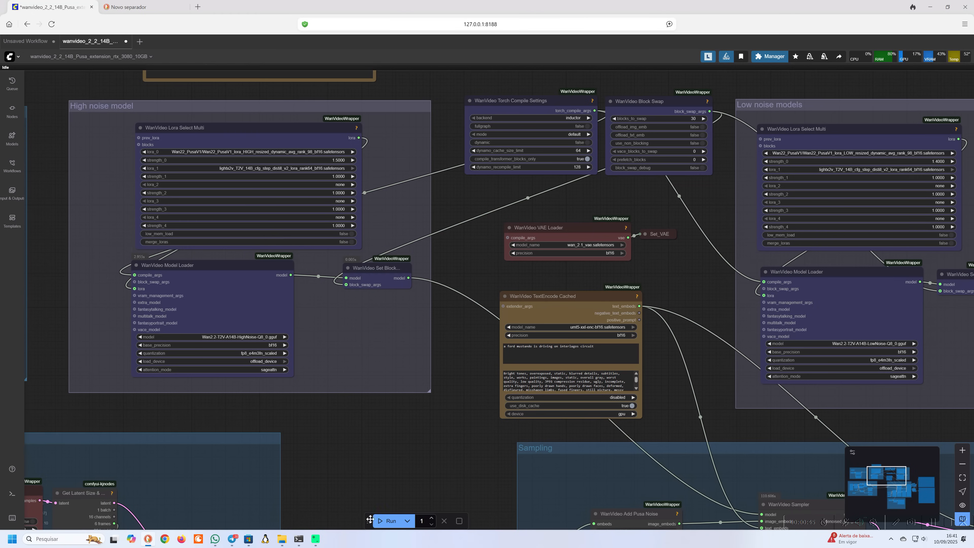
click(387, 520)
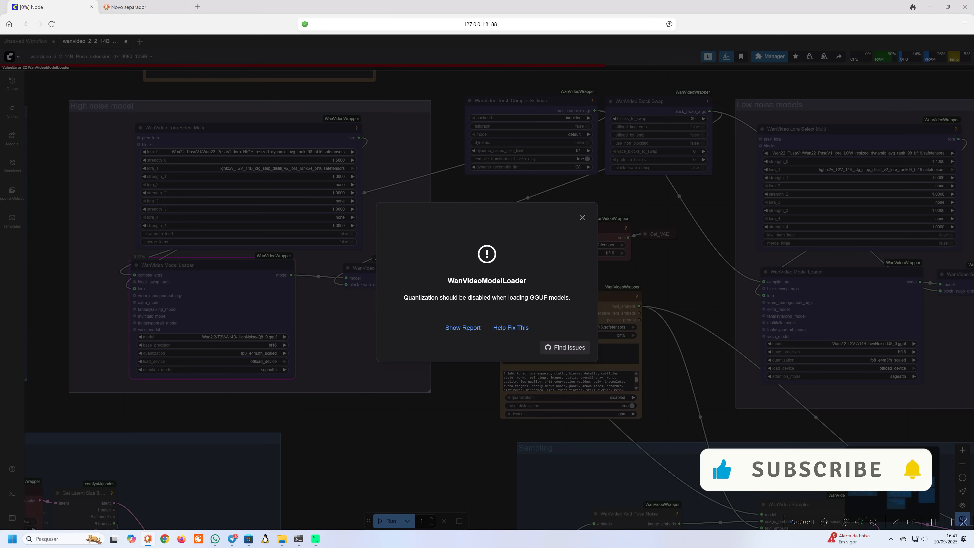
Step: Select the GGUF quantization error text and close the WanVideoModelLoader error
drag(425, 296, 558, 296)
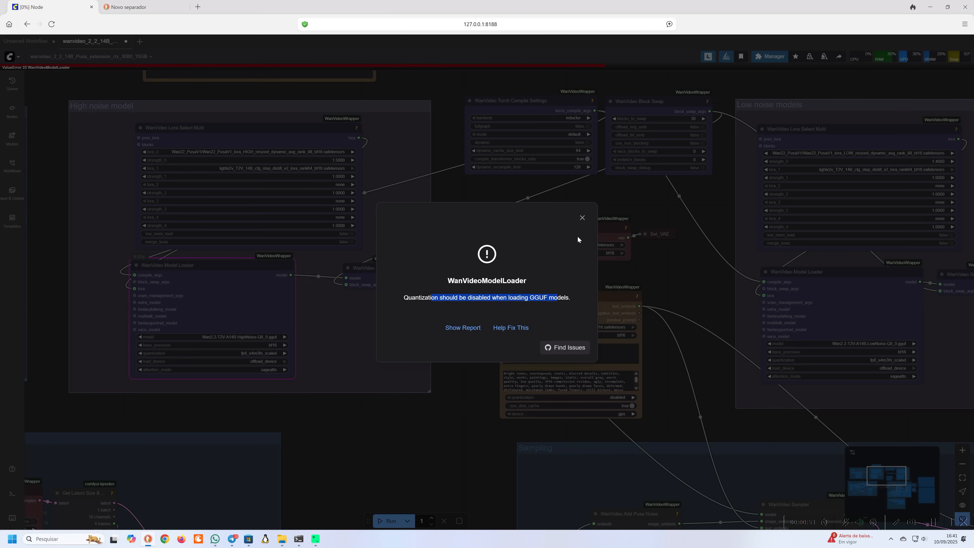
click(581, 218)
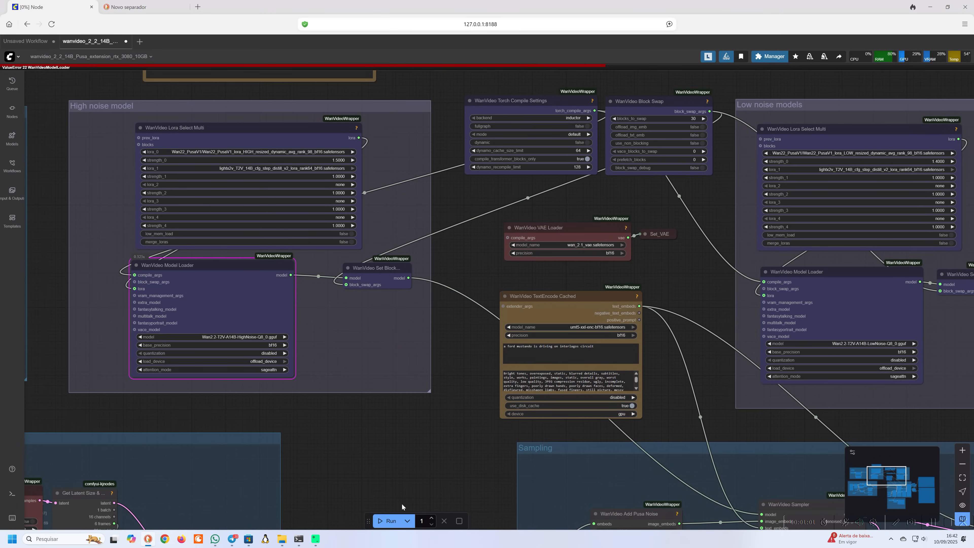
Step: Queue the workflow again with the Q8_0 GGUF loaders
click(390, 520)
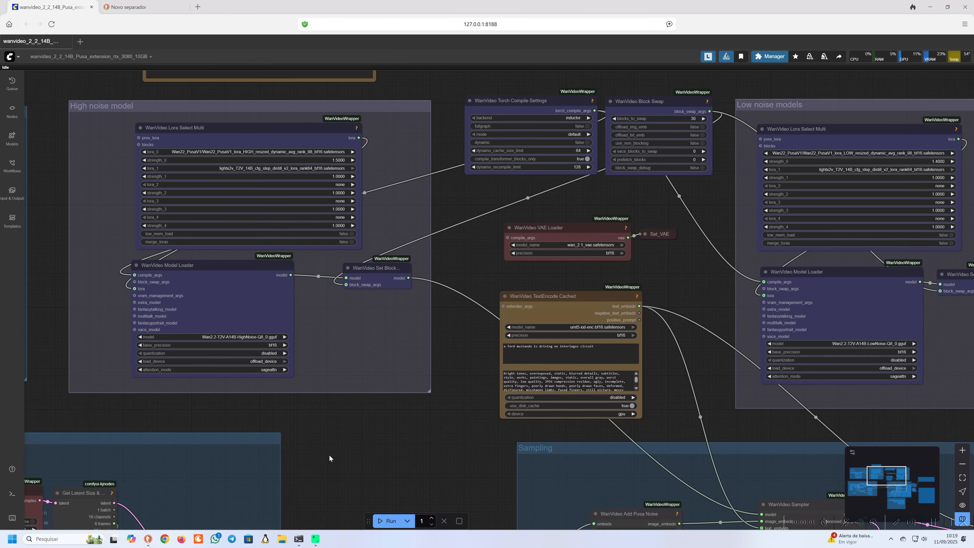
Step: Run the extension workflow on the blue Ford Mustang input clip
drag(329, 457, 479, 370)
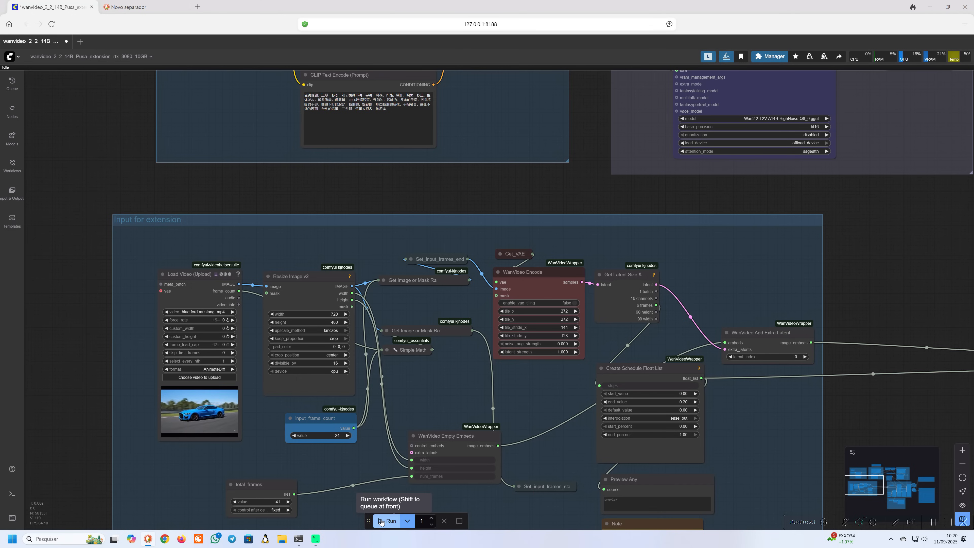
click(389, 520)
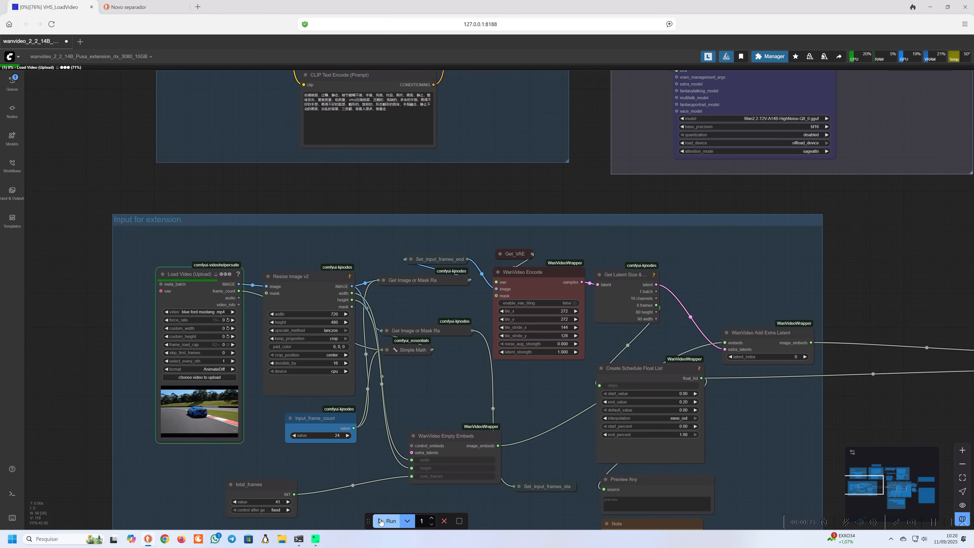
click(390, 521)
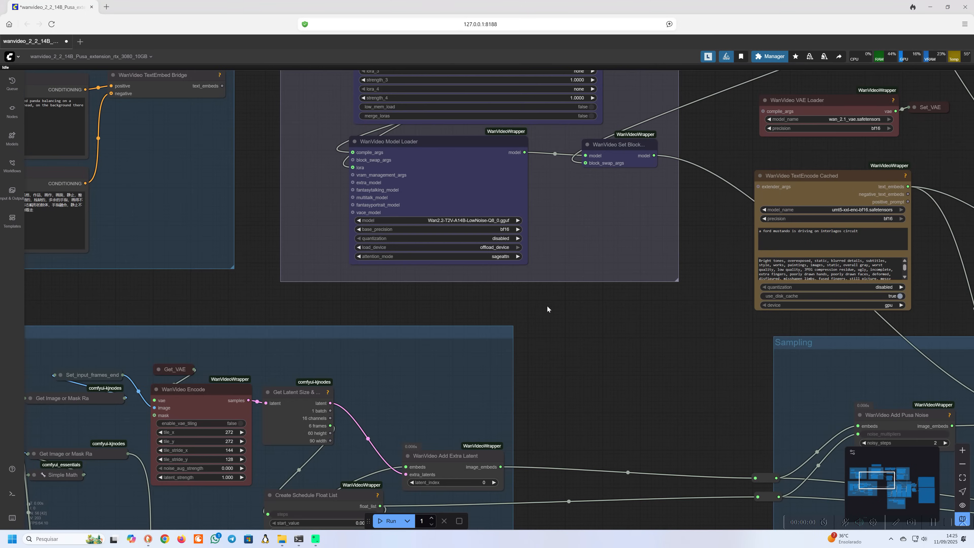
mouse_move(475, 230)
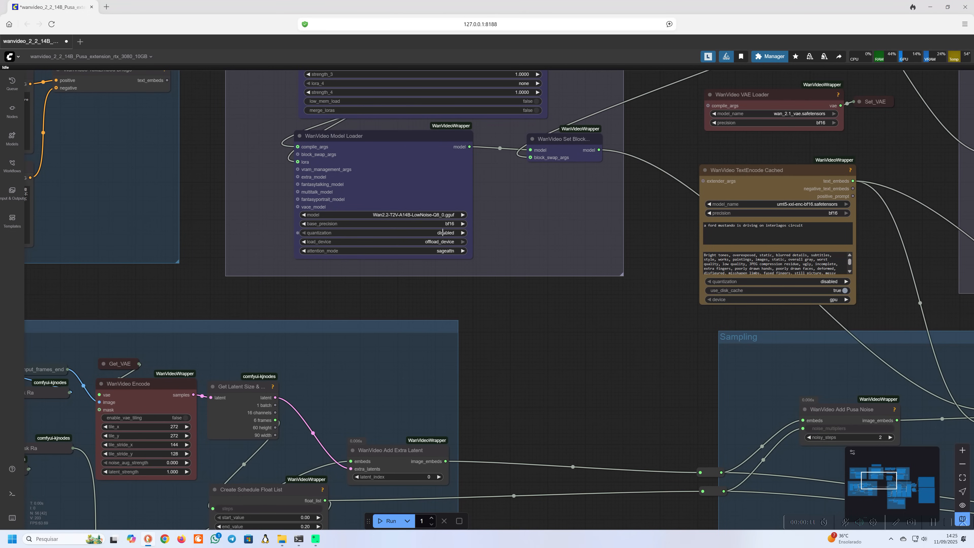
Step: Switch the low-noise loader to Wan2.2-T2V-A14B-LowNoise-Q4_0.gguf
click(381, 214)
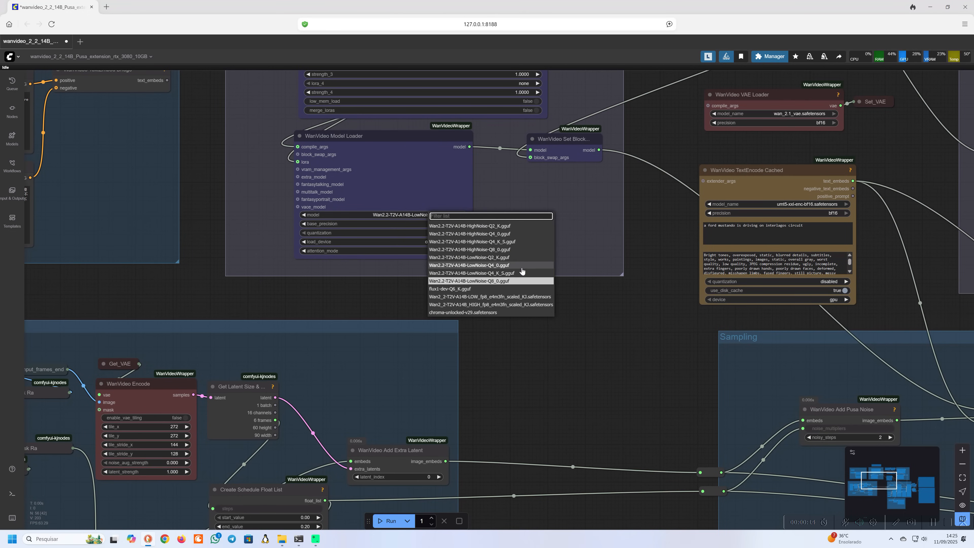
click(470, 266)
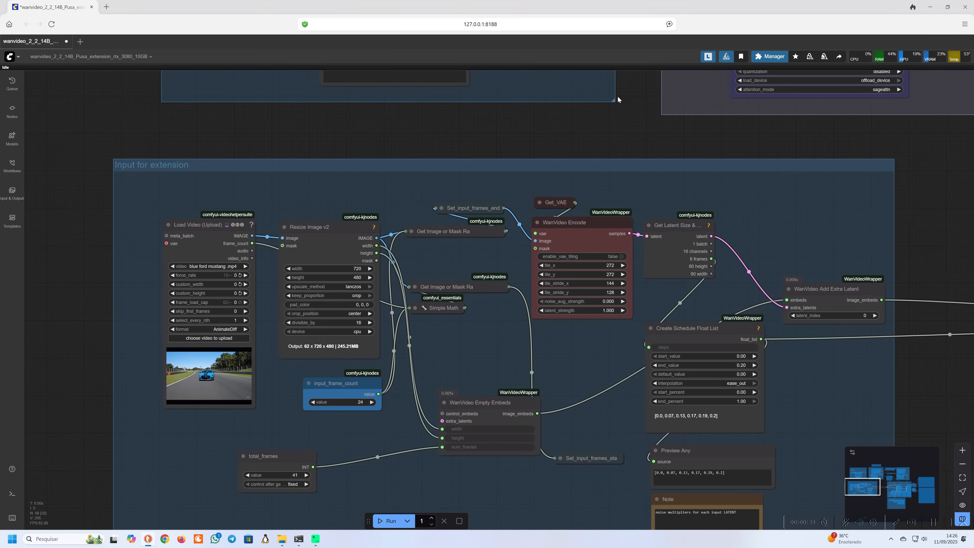
Step: Raise total_frames from 41 through 50 to 61 and run the longer extension
click(389, 520)
text(50)
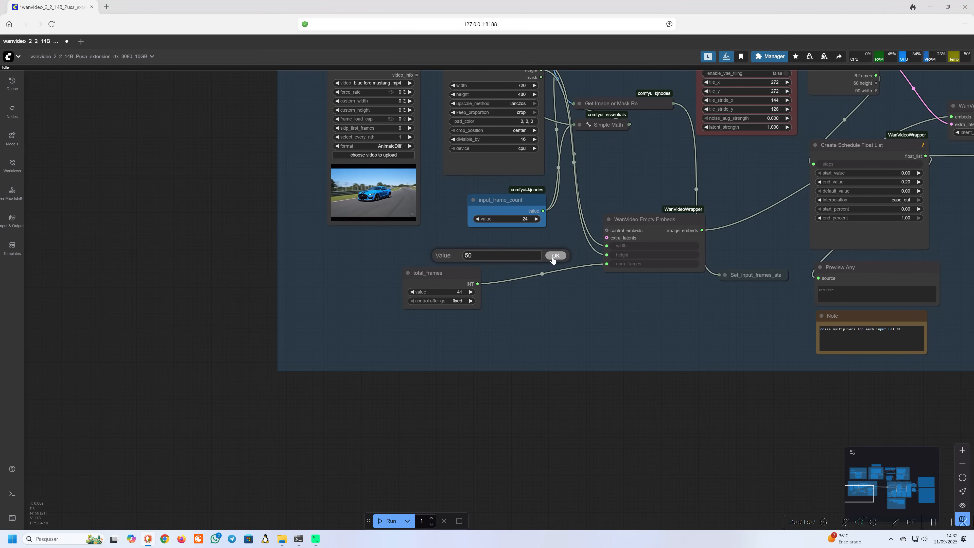
click(554, 255)
text(60)
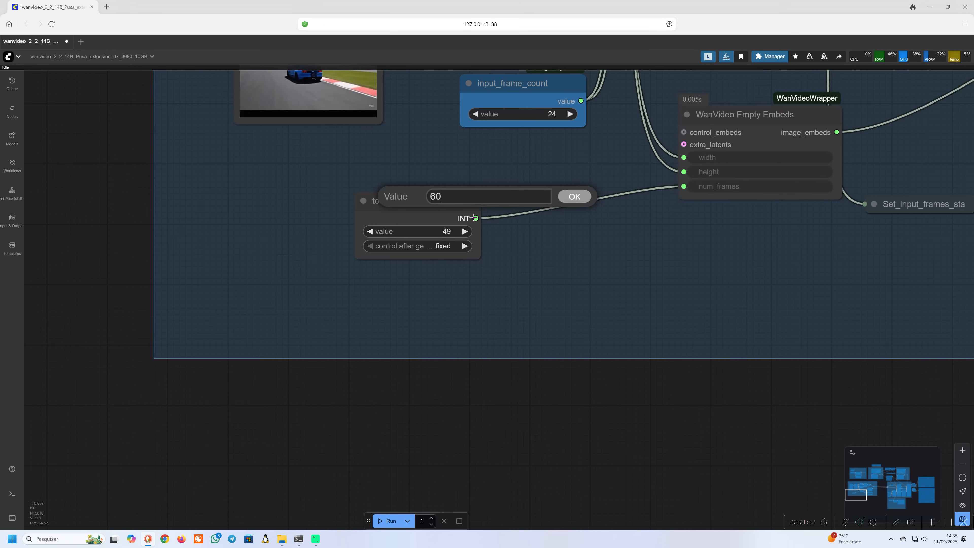
click(572, 196)
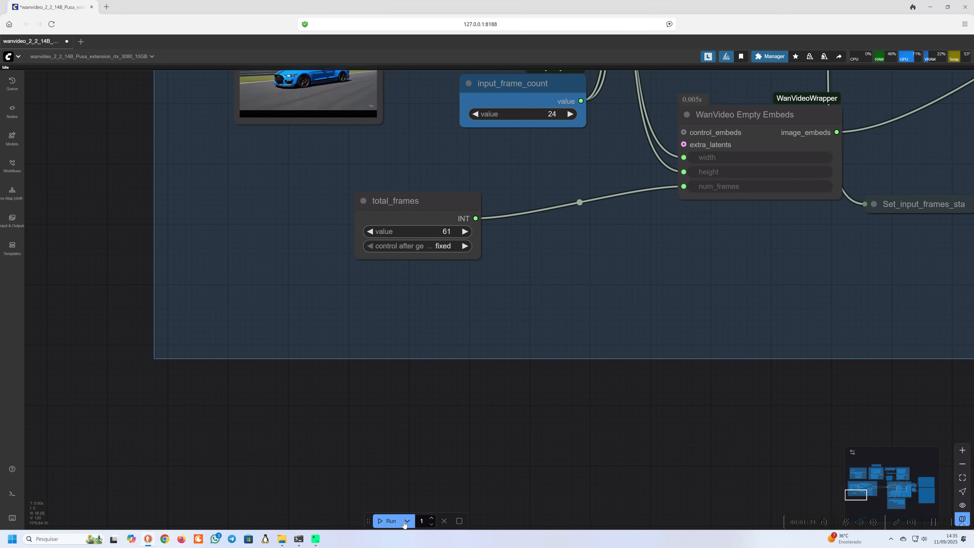
click(390, 521)
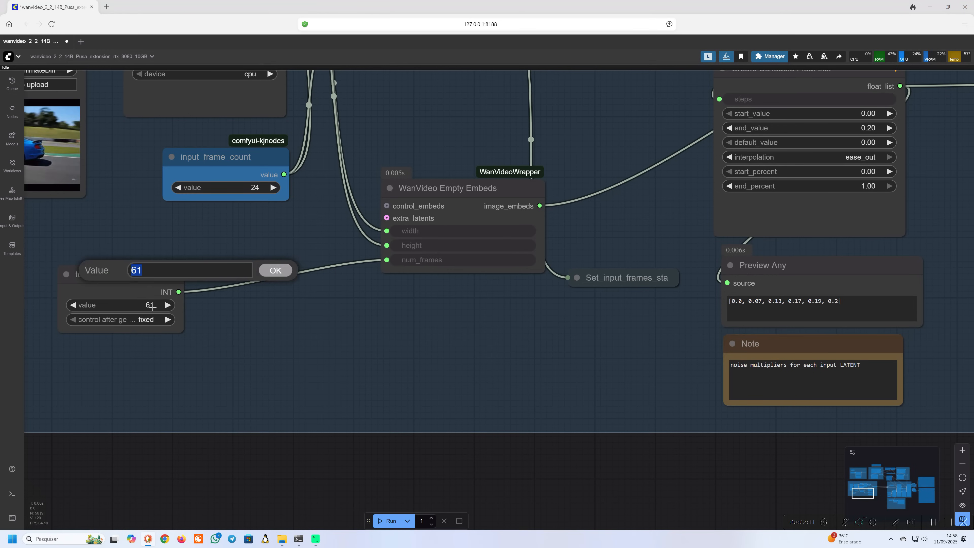
Step: Enter 70 for total_frames, which snaps to 69
text(70)
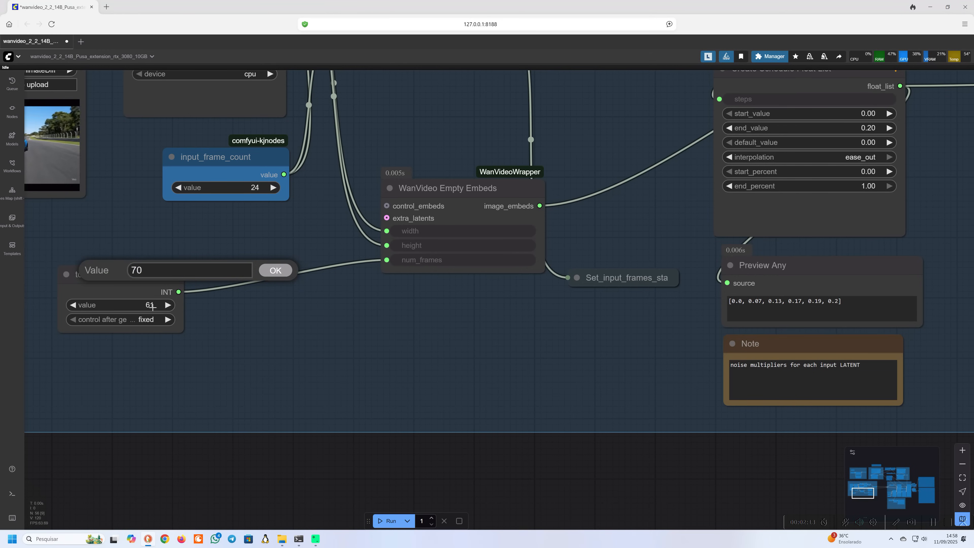
click(274, 270)
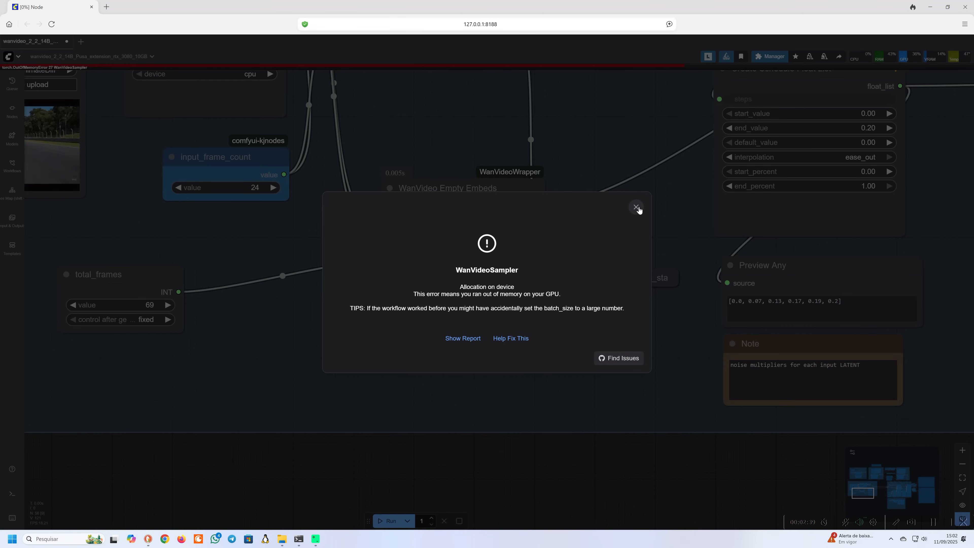
Step: Dismiss the out-of-memory error and give the low-noise loader a lower-quant GGUF model
click(635, 206)
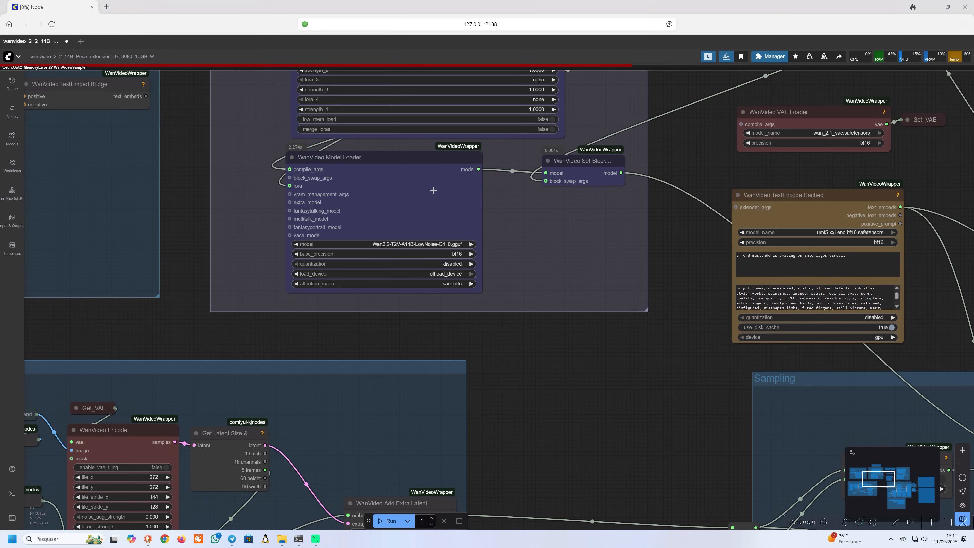
click(384, 244)
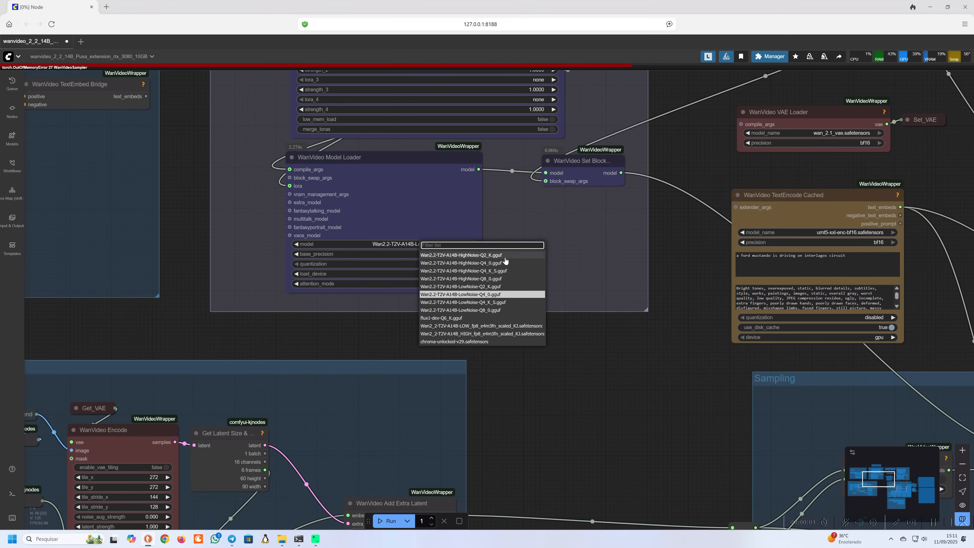
click(461, 294)
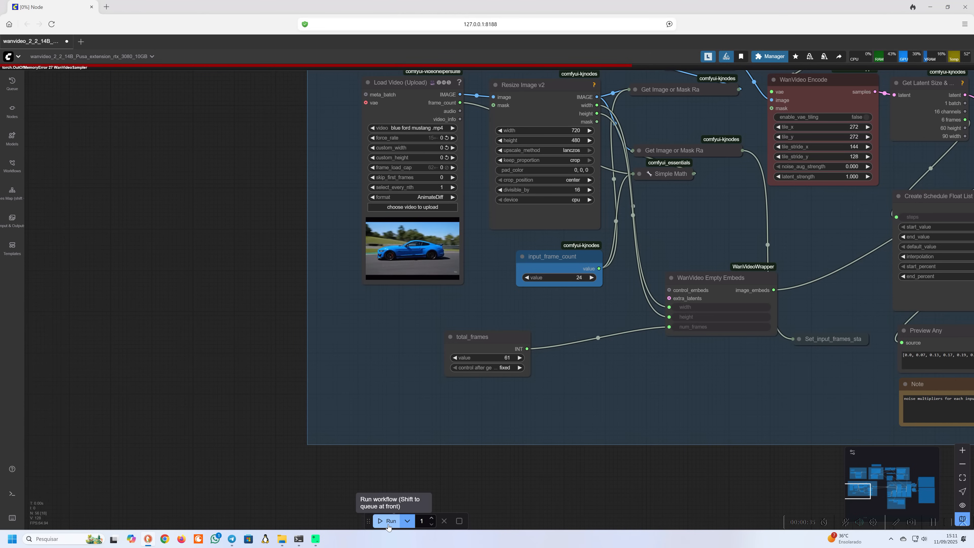
Step: Queue the extension workflow again with total_frames set to 61 on the smaller model
click(390, 520)
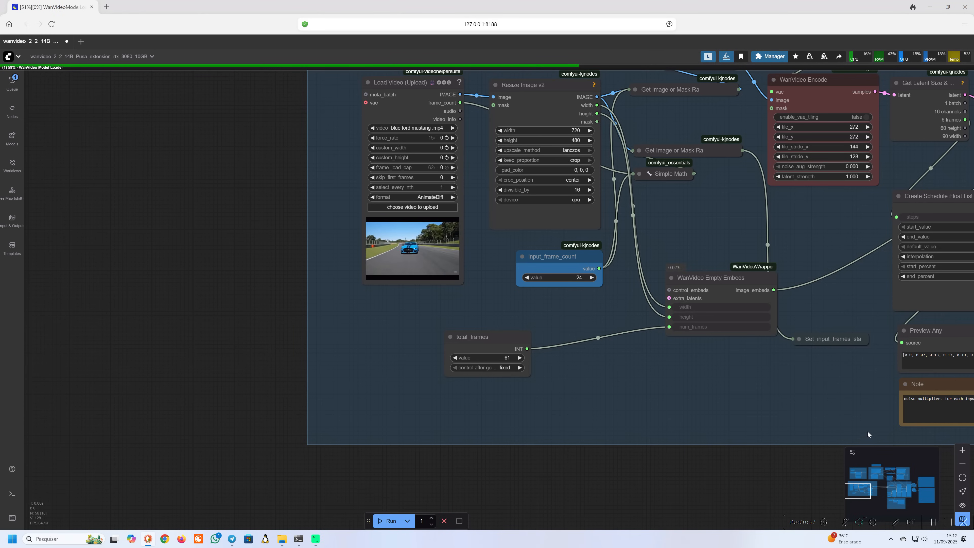